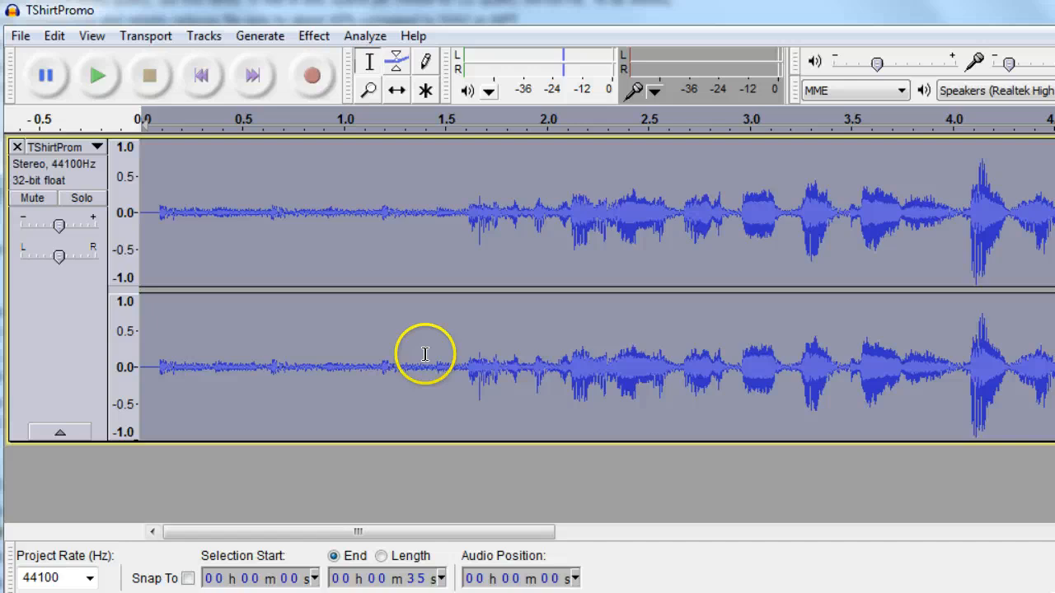
mouse_move(372, 35)
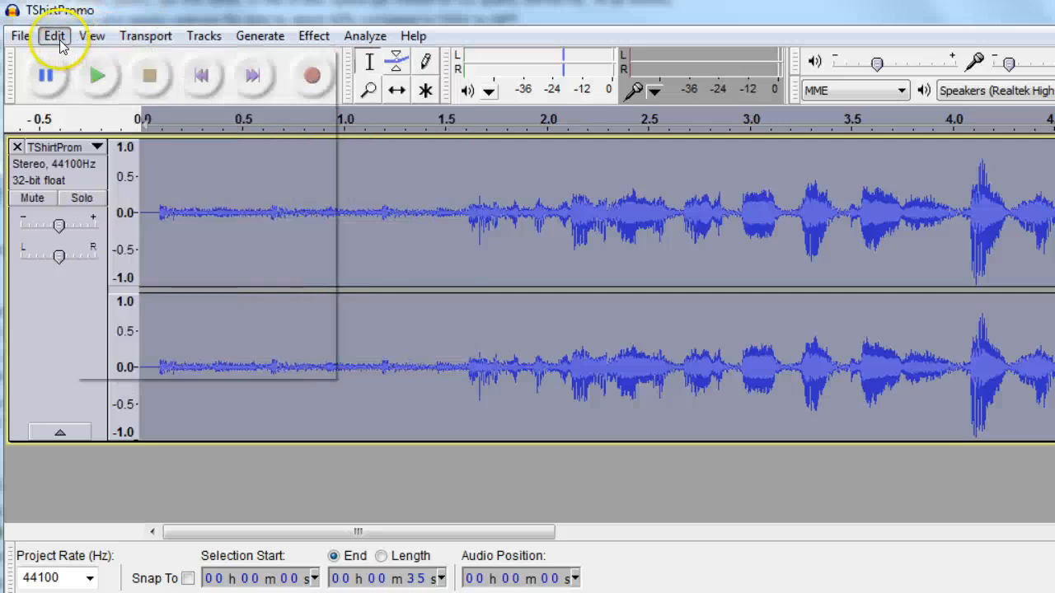
Step: From the File menu, start exporting the whole recording to an audio file
left_click(20, 36)
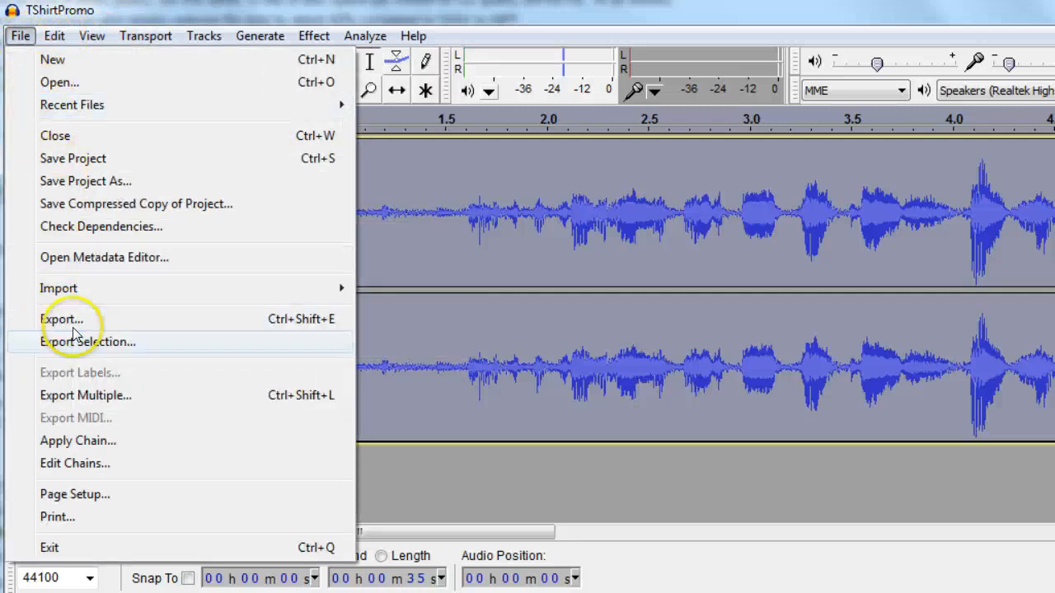
mouse_move(787, 9)
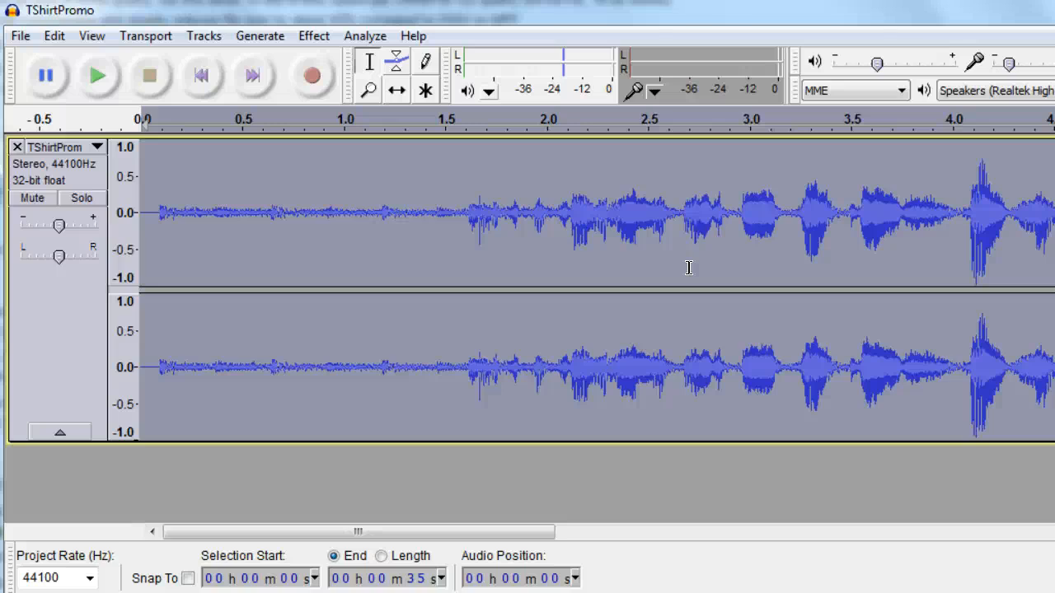
mouse_move(703, 268)
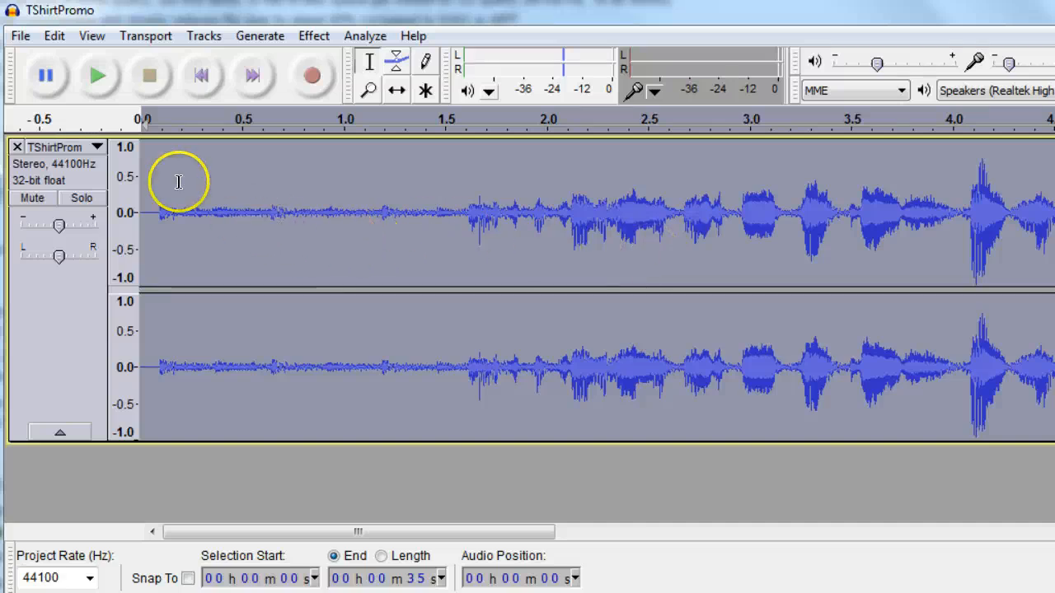
left_click(33, 35)
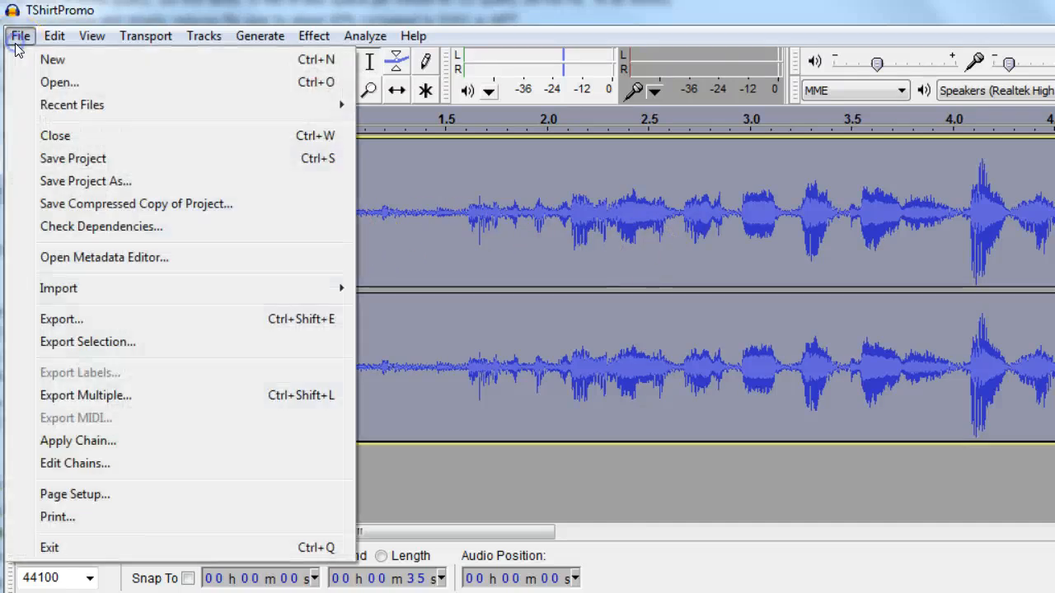
mouse_move(61, 320)
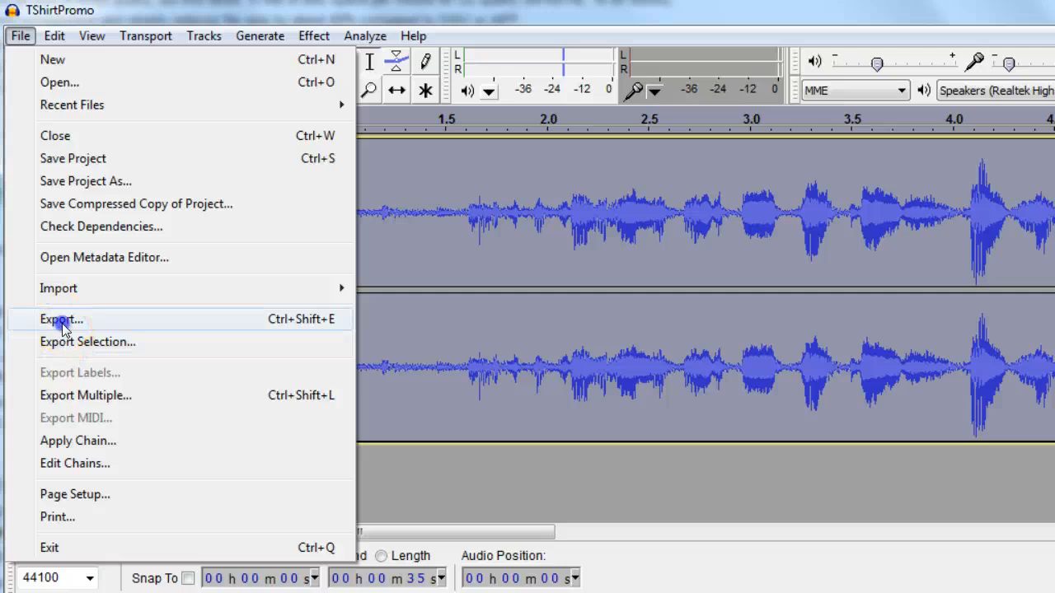
left_click(58, 319)
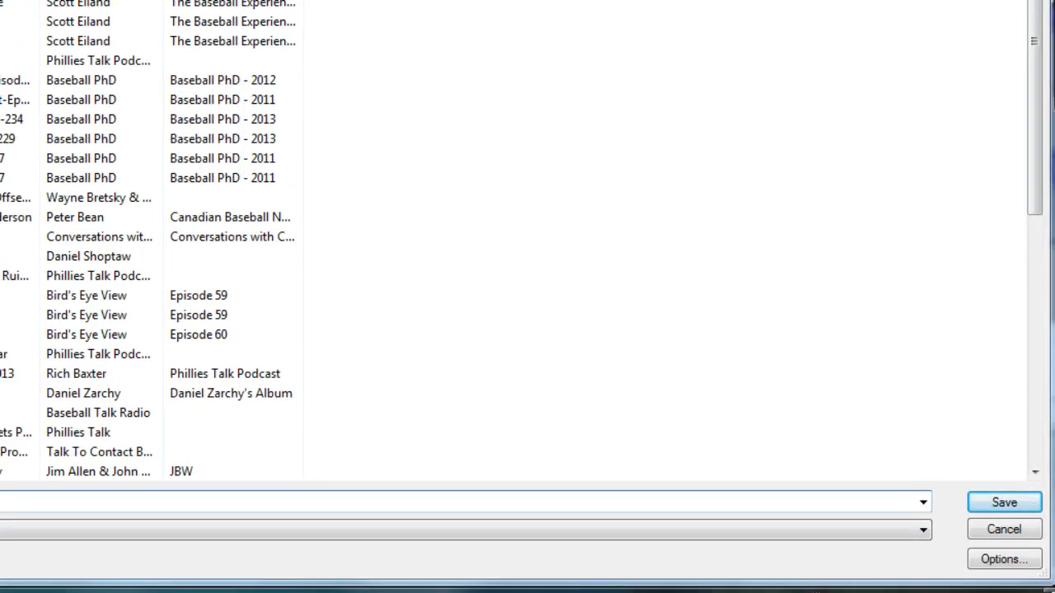
mouse_move(1001, 546)
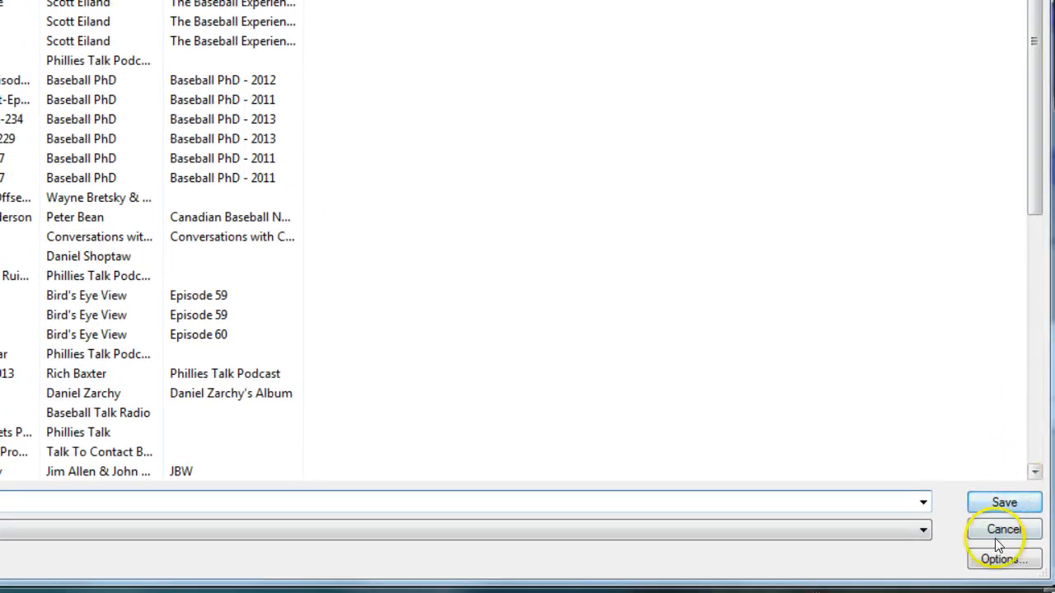
mouse_move(1030, 39)
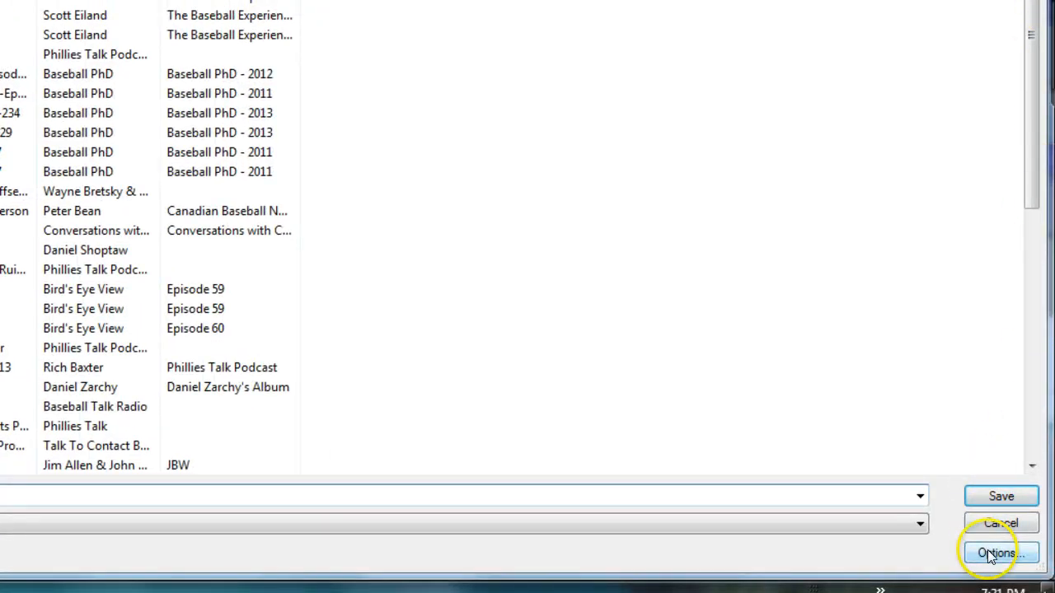
Step: Set the MP3 options to constant bit rate at 64 kbps and confirm
left_click(994, 568)
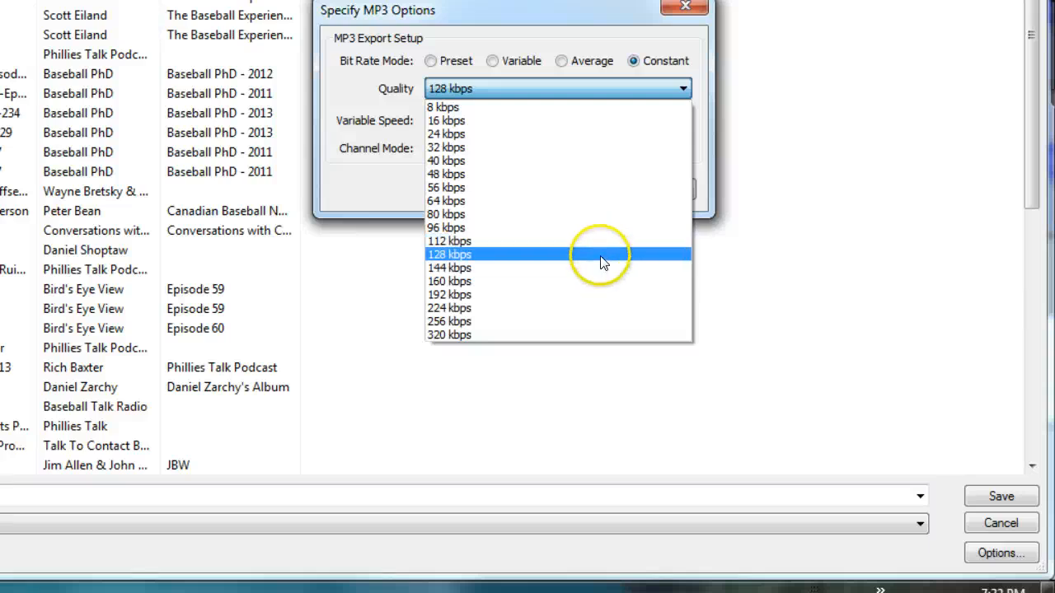
mouse_move(600, 240)
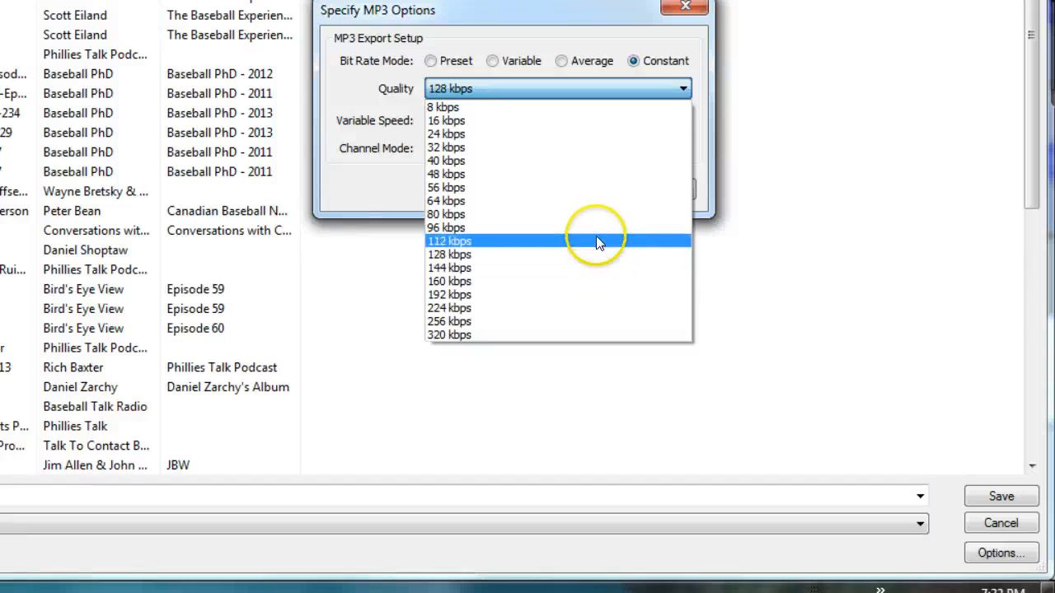
left_click(447, 200)
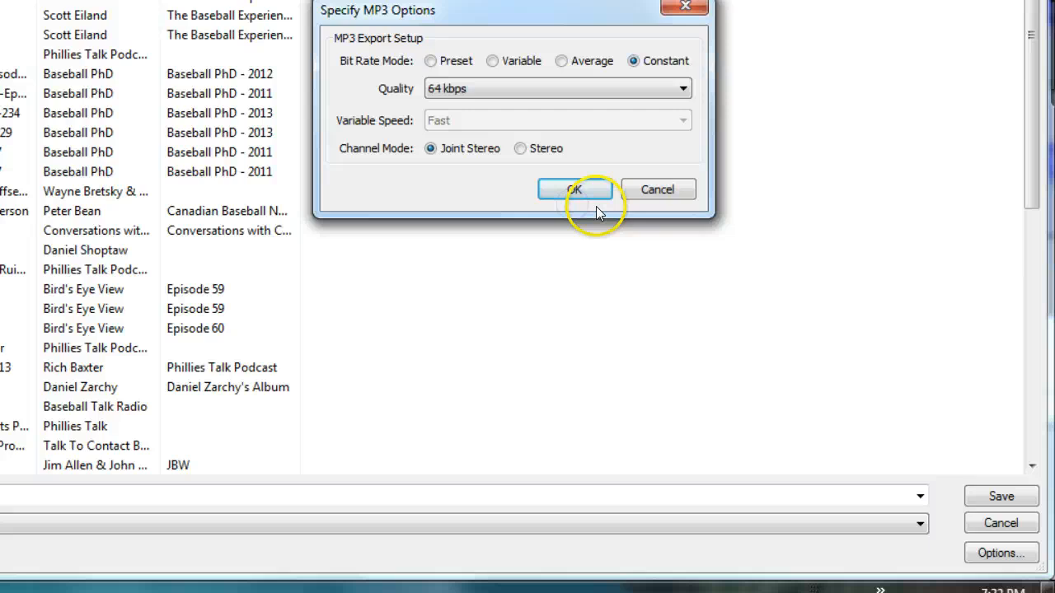
left_click(575, 189)
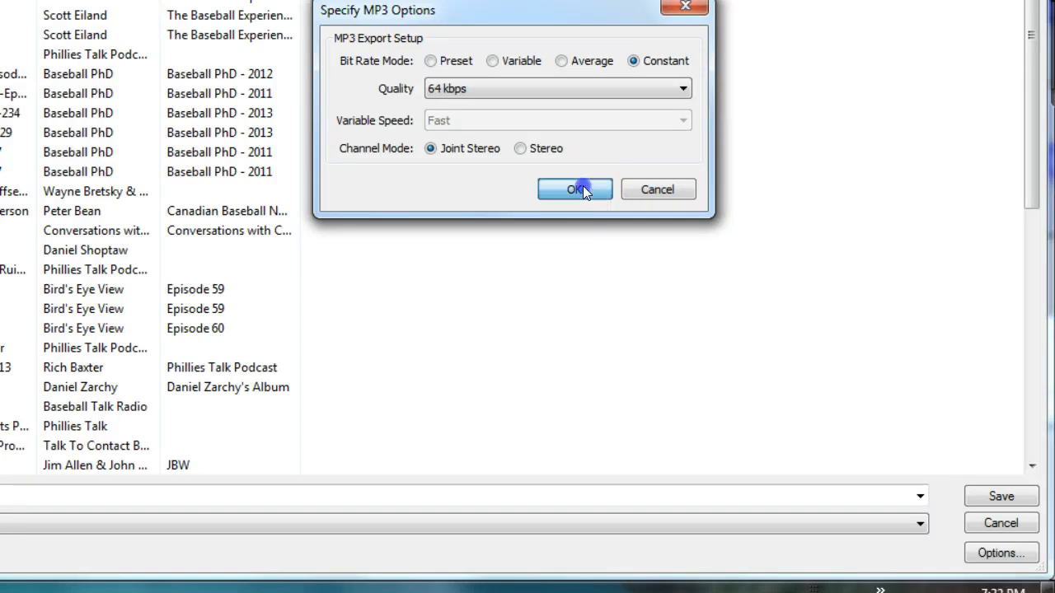
left_click(574, 188)
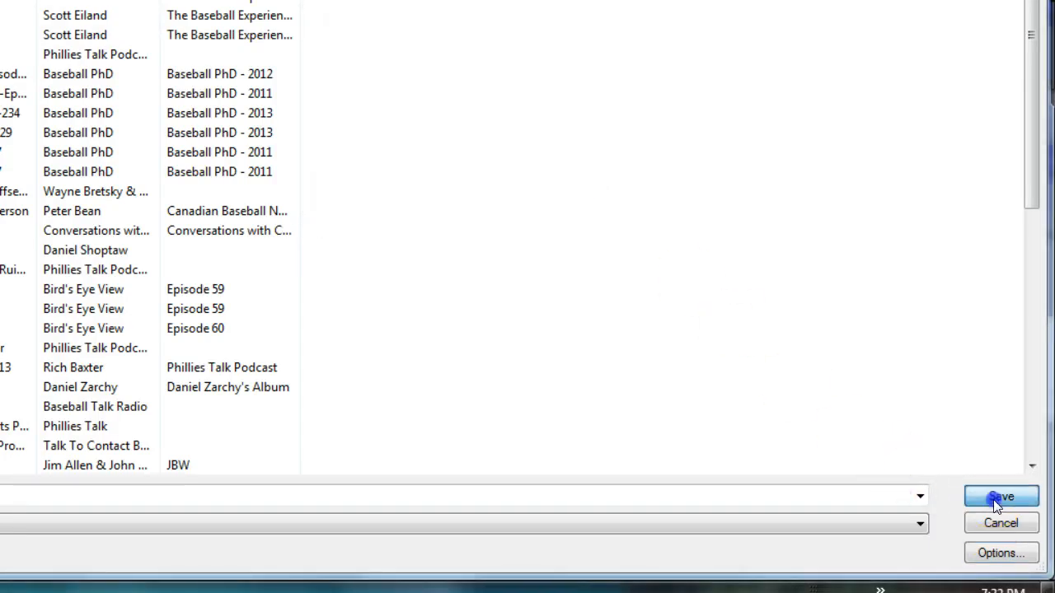
Step: Save as TShirtPromo.mp3, replace the existing file, and accept the track tags
left_click(997, 497)
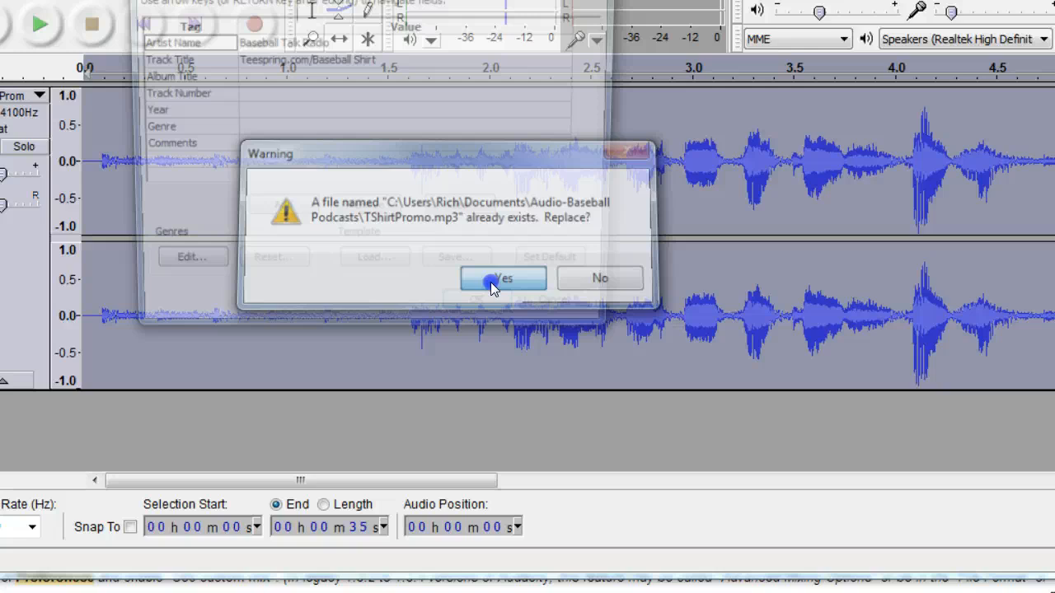
left_click(502, 277)
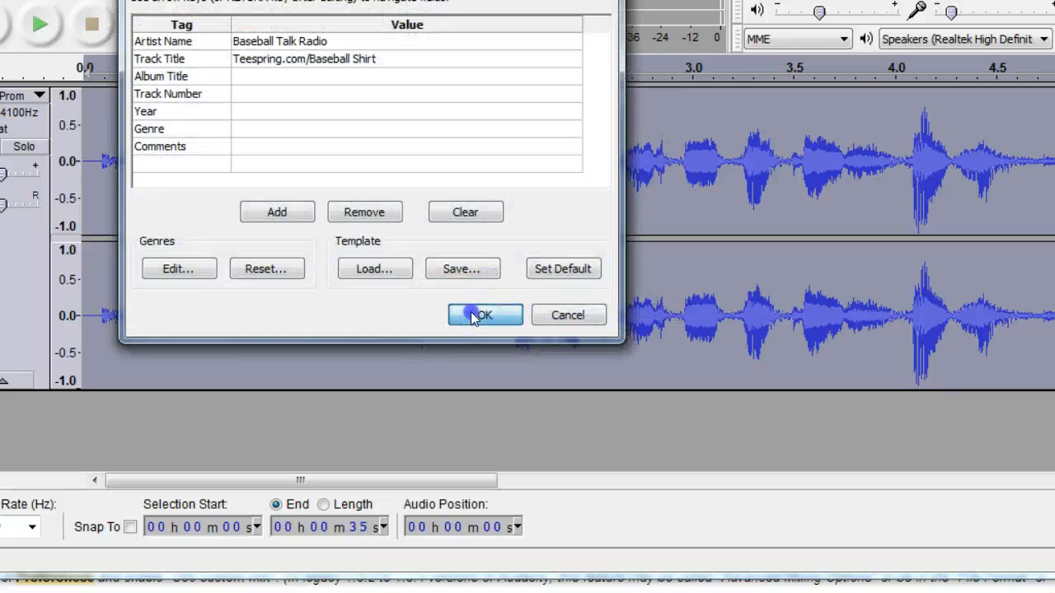
left_click(484, 315)
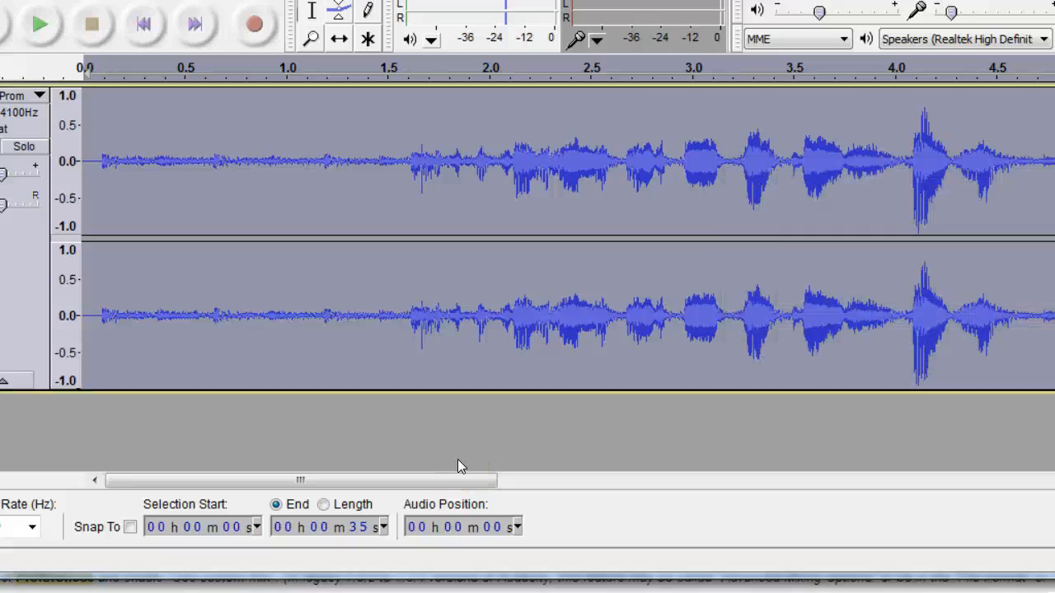
mouse_move(446, 356)
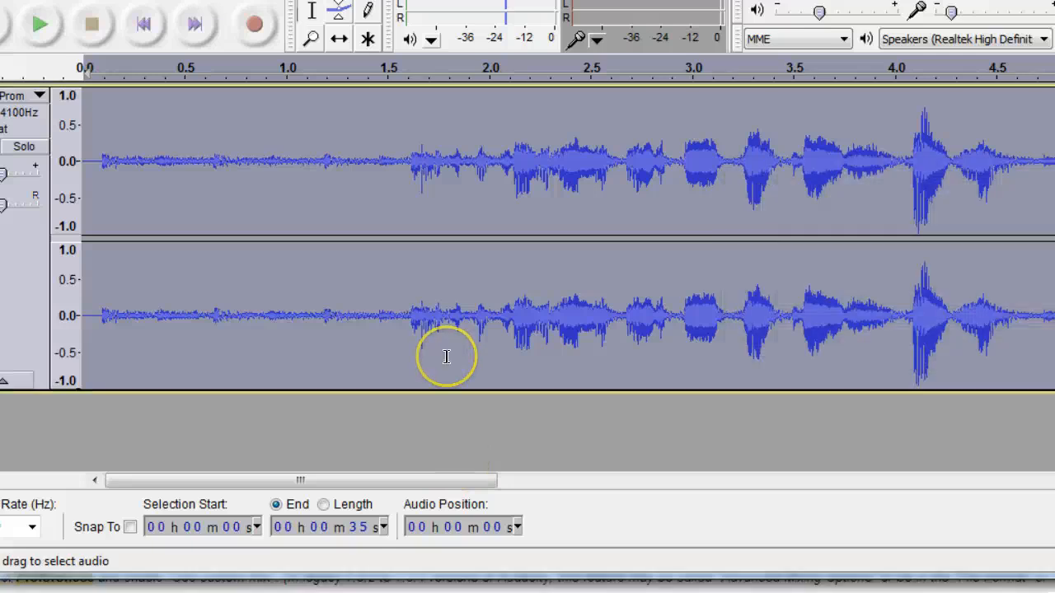